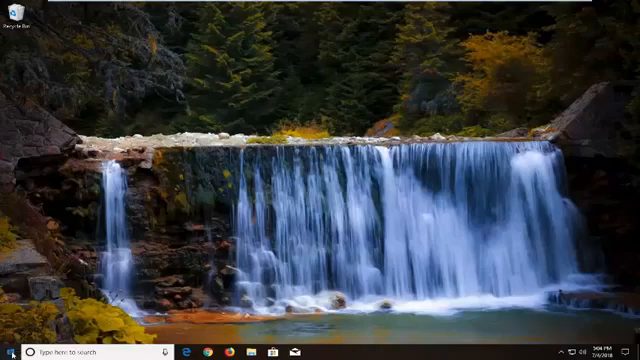
Step: Search the Start menu for 'microf', then restart and search 'privacy' to surface Privacy settings
click(12, 351)
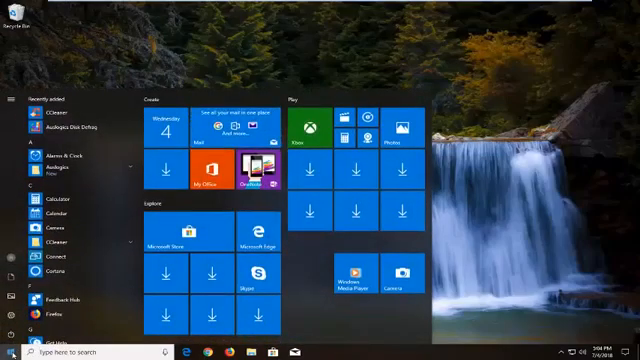
text(microf)
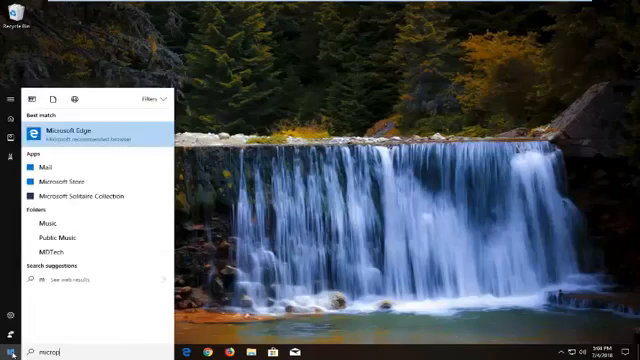
click(16, 350)
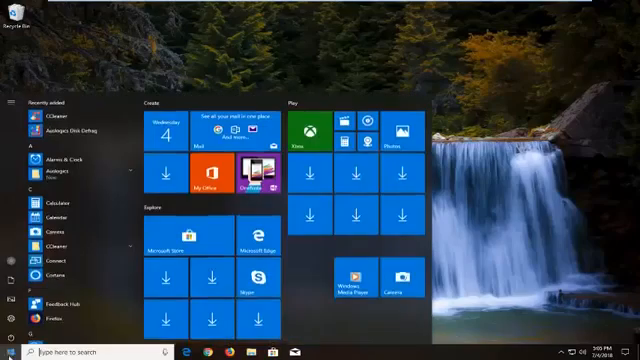
text(privacy)
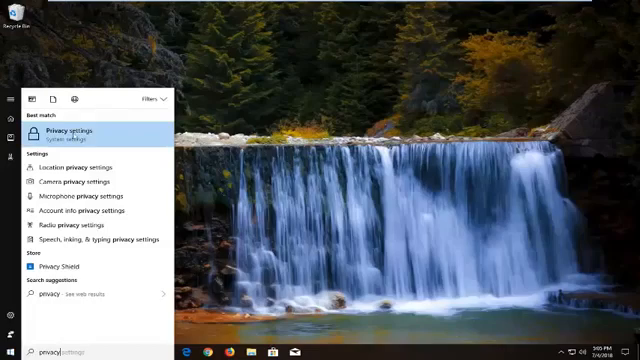
Step: Open the Privacy settings best match, landing on Settings > Privacy > General
click(65, 131)
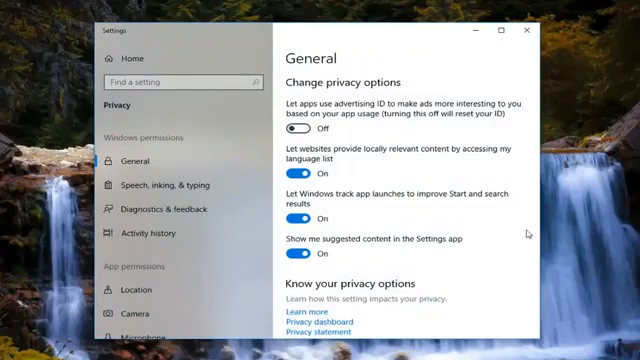
Step: Scroll the Privacy sidebar down to reach Microphone under App permissions
scroll(down, 3)
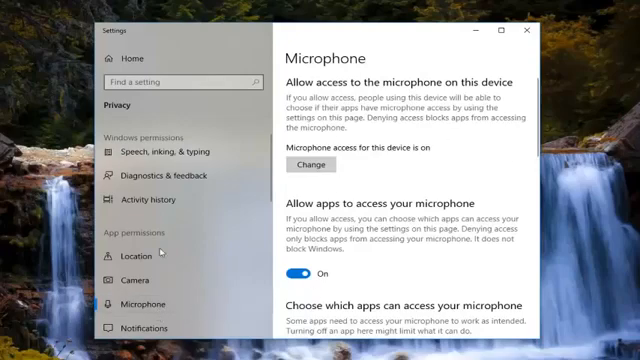
mouse_move(150, 328)
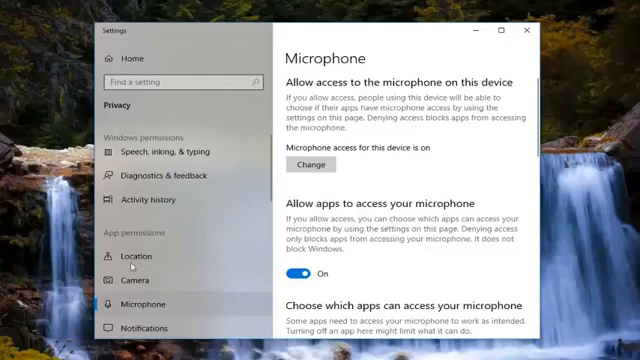
scroll(down, 3)
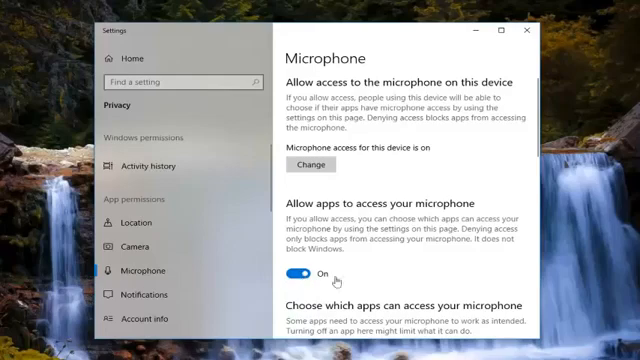
mouse_move(356, 297)
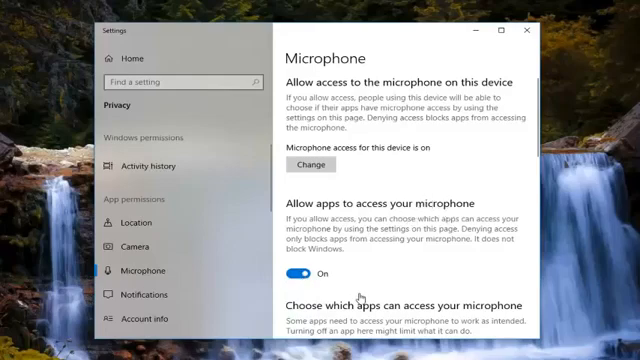
Step: Switch Skype's microphone toggle to On in the app list, then close Settings
scroll(down, 3)
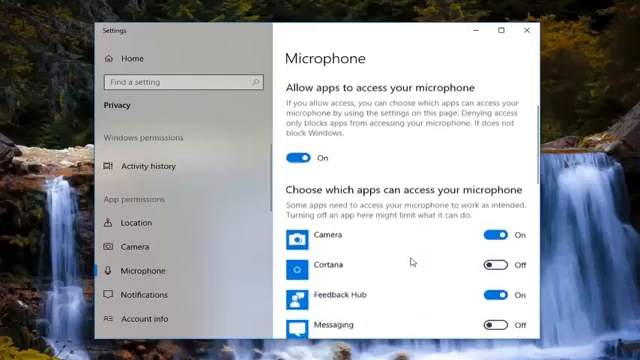
scroll(down, 3)
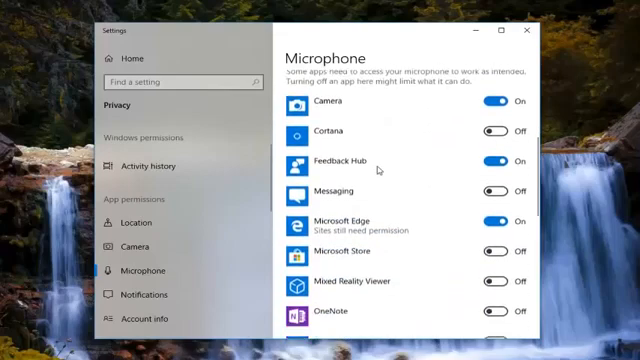
scroll(down, 3)
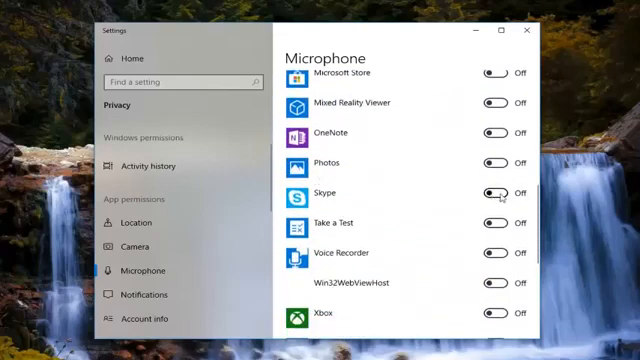
click(498, 191)
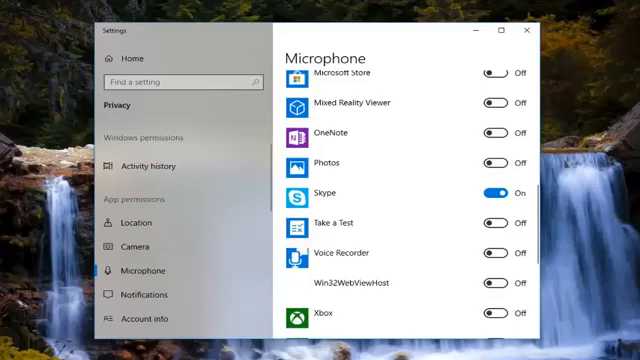
click(524, 31)
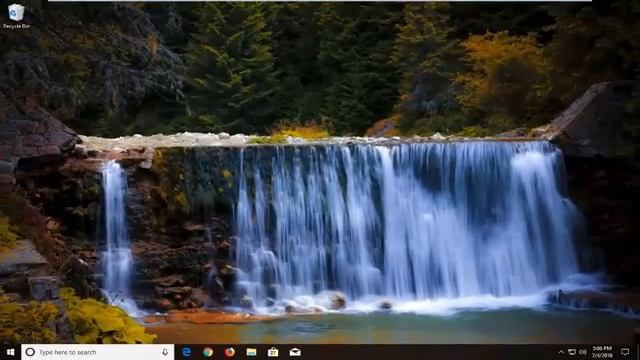